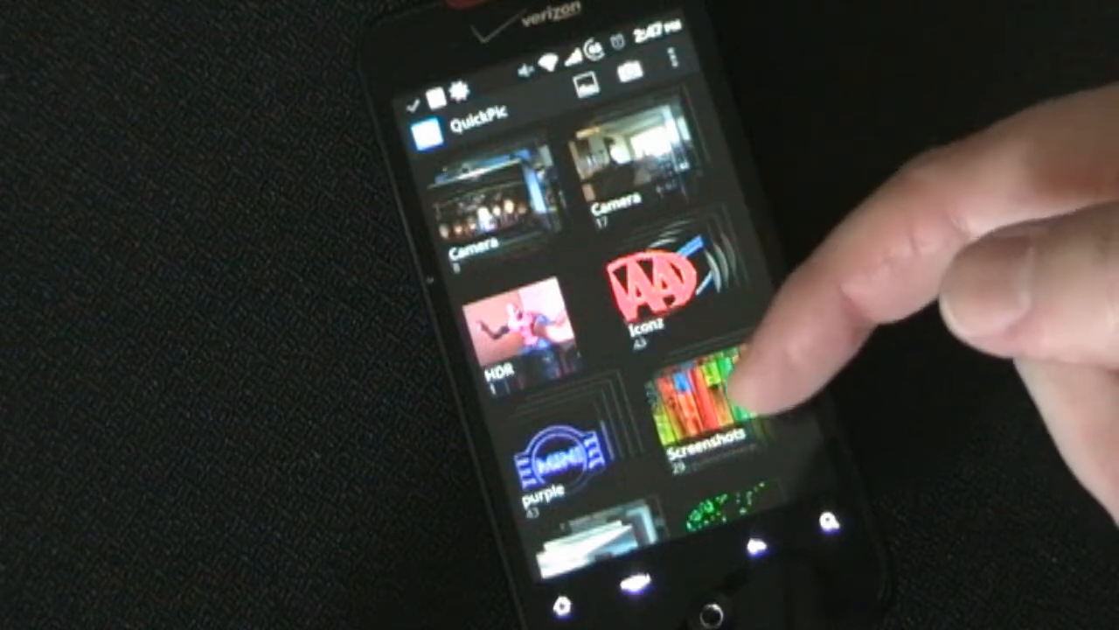
Step: Browse down through the photo albums, then bring up the list of gallery view styles
click(718, 411)
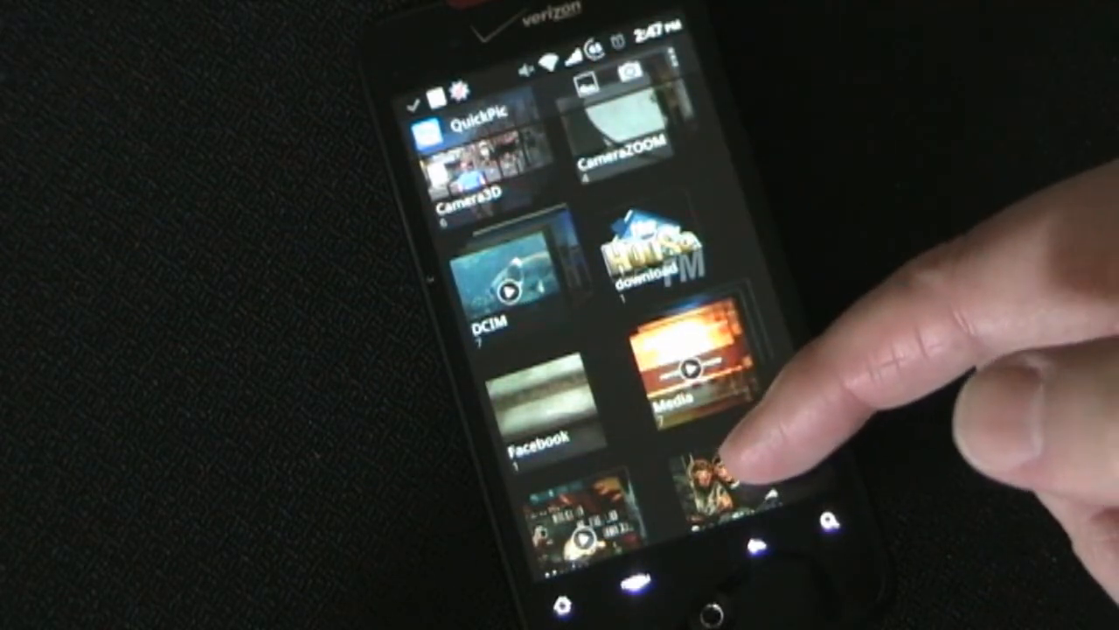
scroll(down, 3)
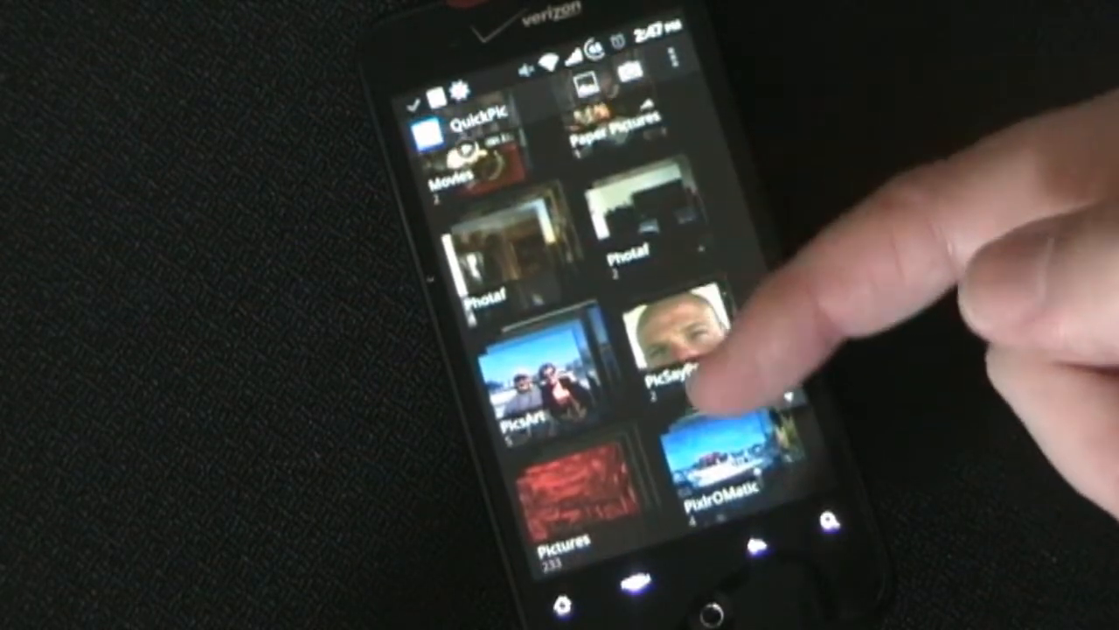
scroll(down, 3)
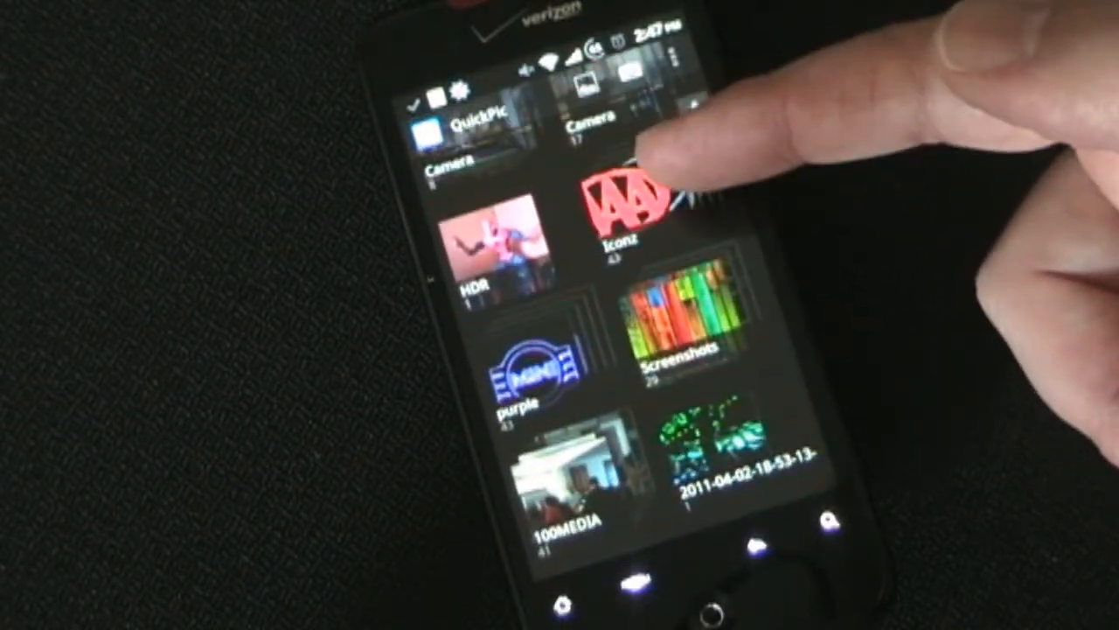
scroll(down, 3)
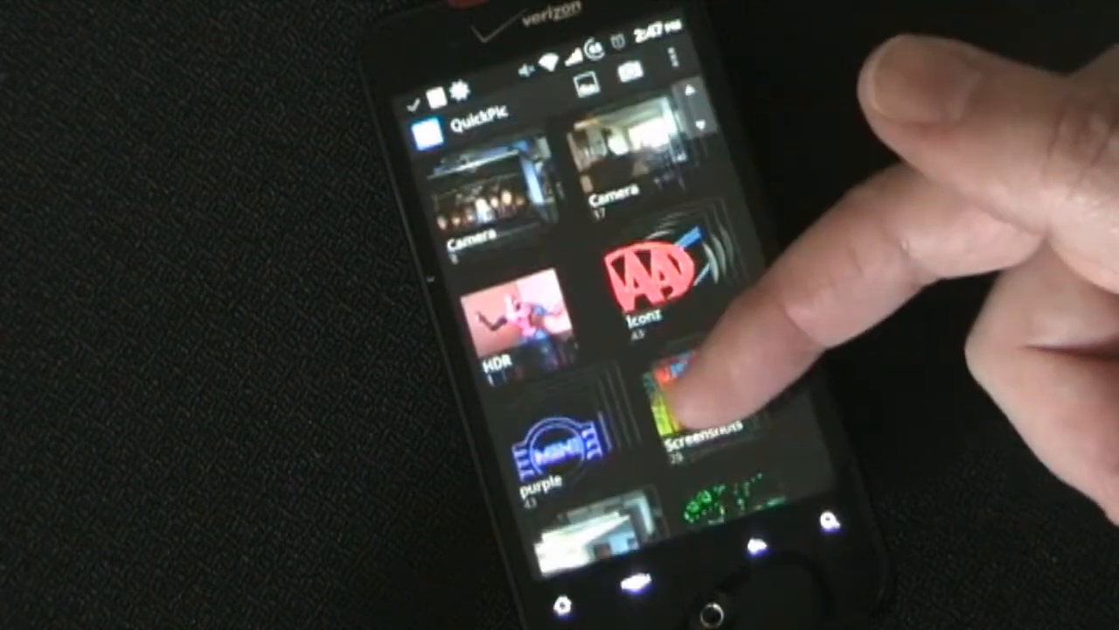
scroll(down, 3)
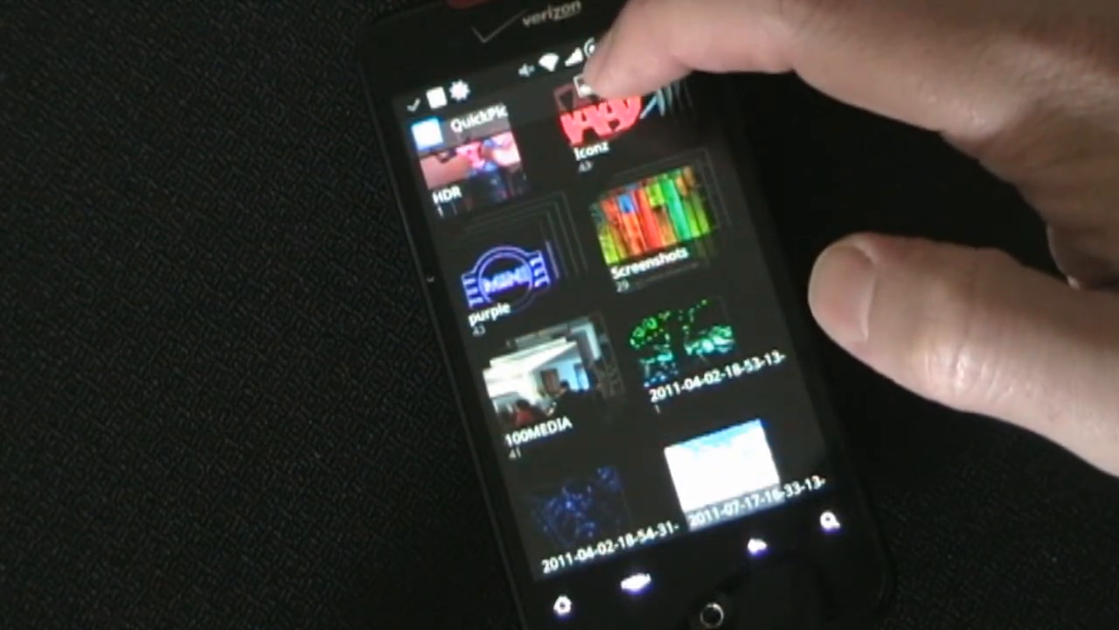
click(598, 84)
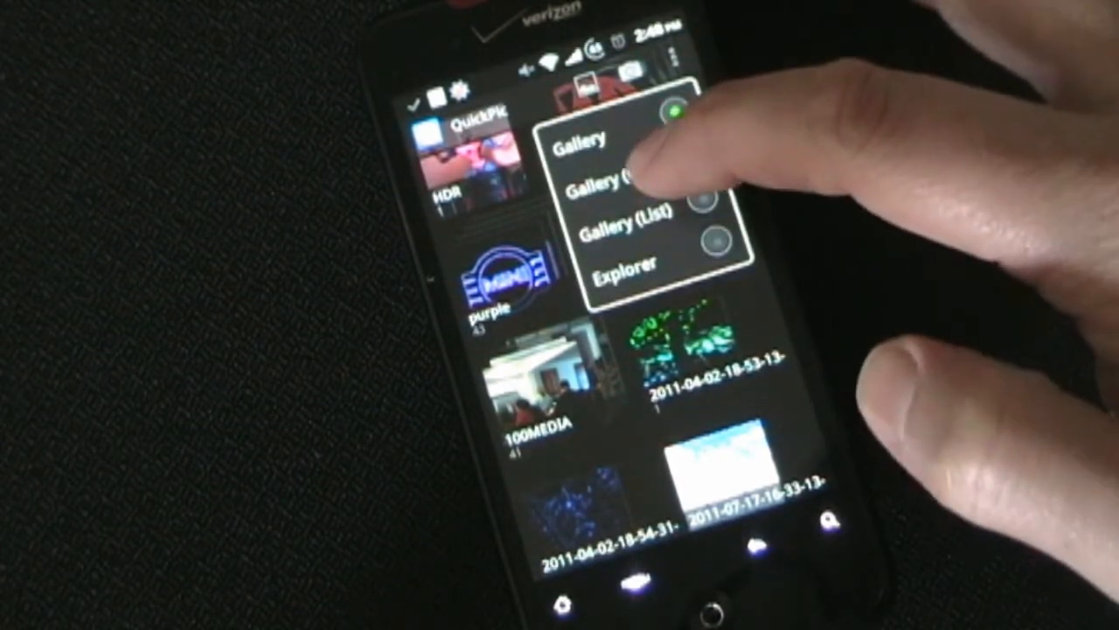
Step: Switch albums to Gallery (Grid) with collage thumbnails and photo counts, and browse them
click(579, 139)
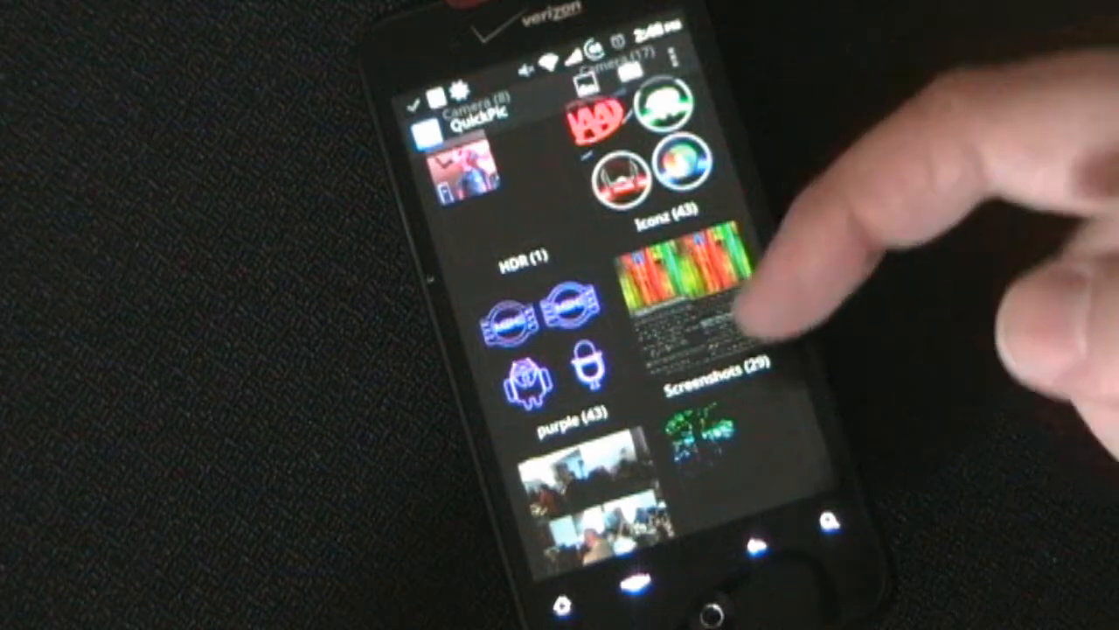
scroll(down, 3)
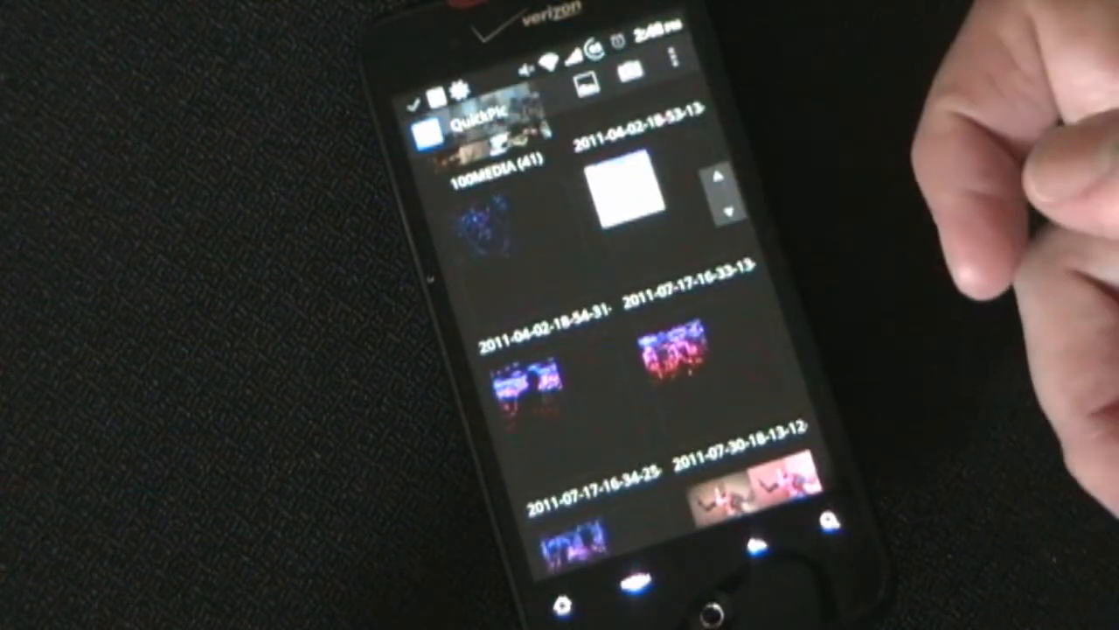
scroll(down, 3)
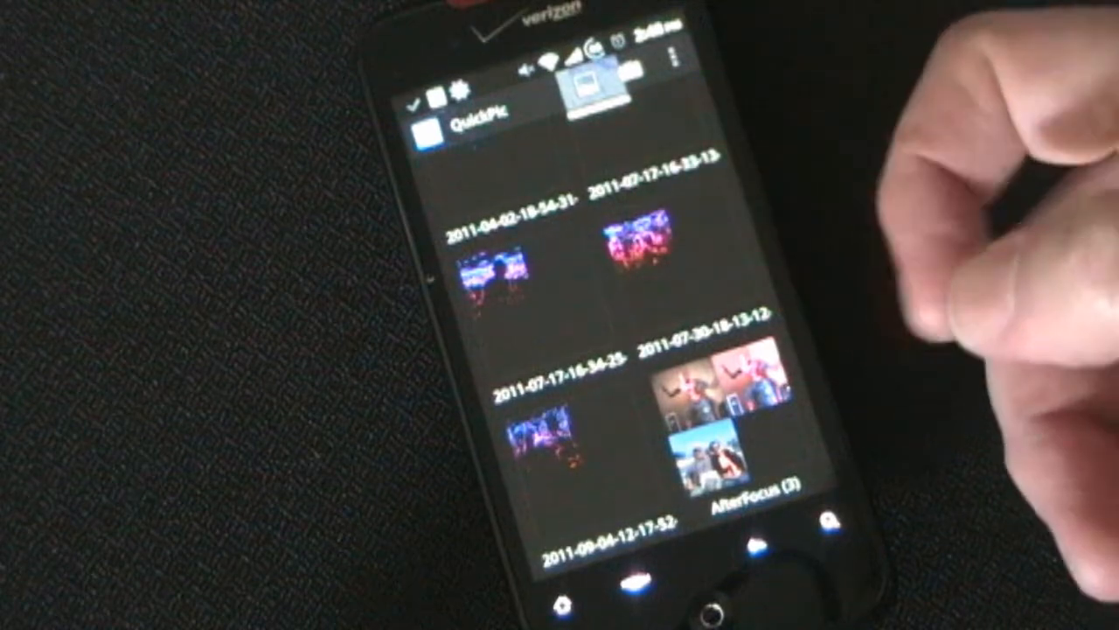
click(718, 394)
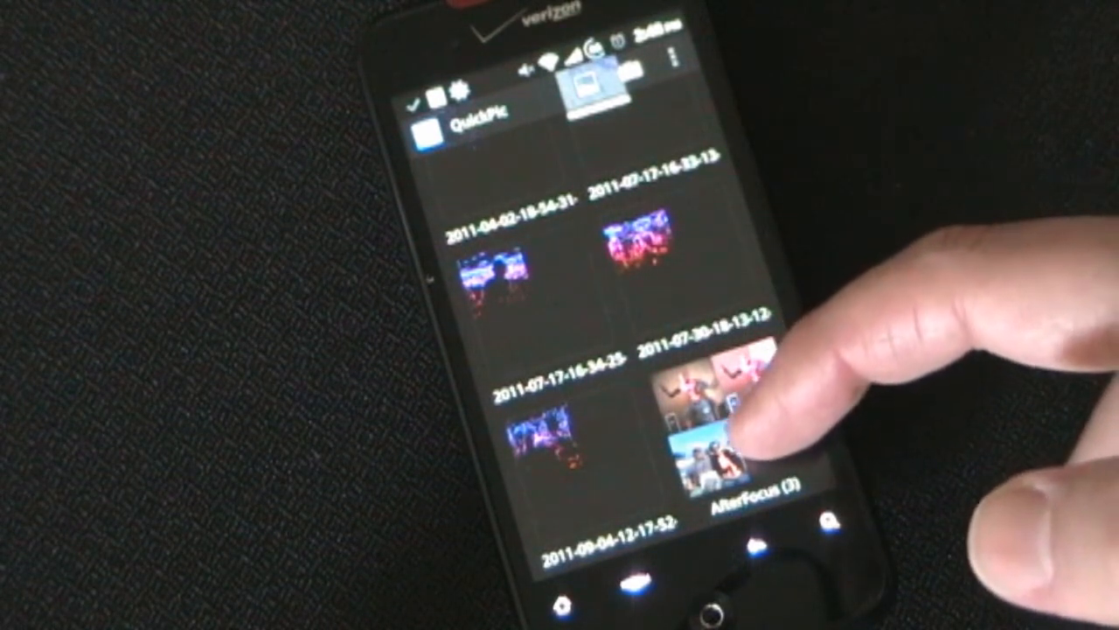
scroll(down, 3)
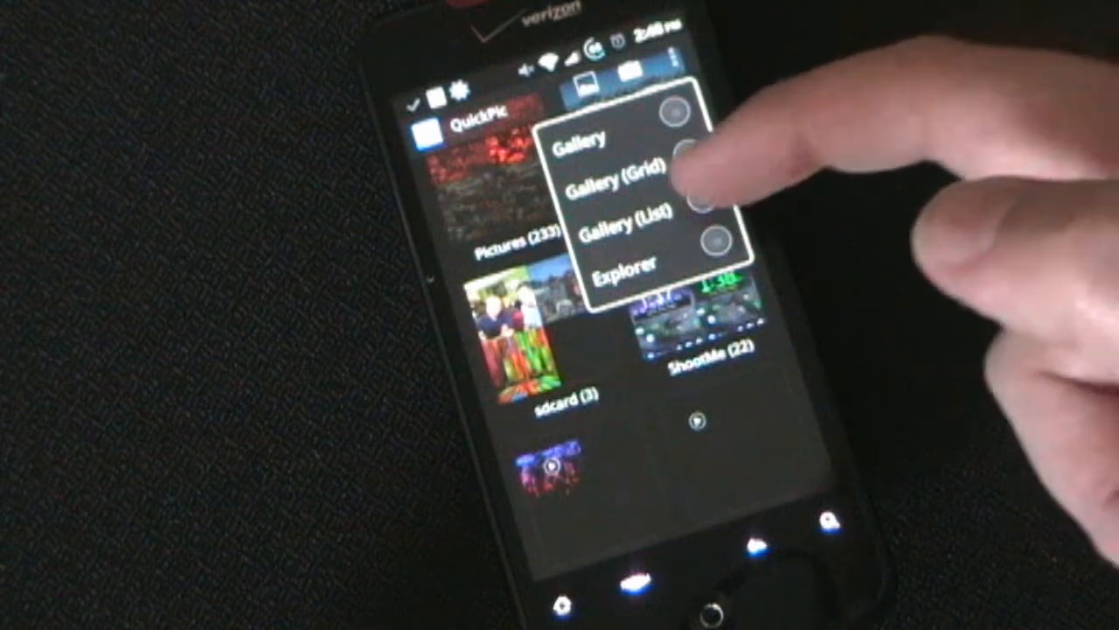
Step: Switch albums to Gallery (List) showing folder paths, dates and counts, and browse the list
click(619, 223)
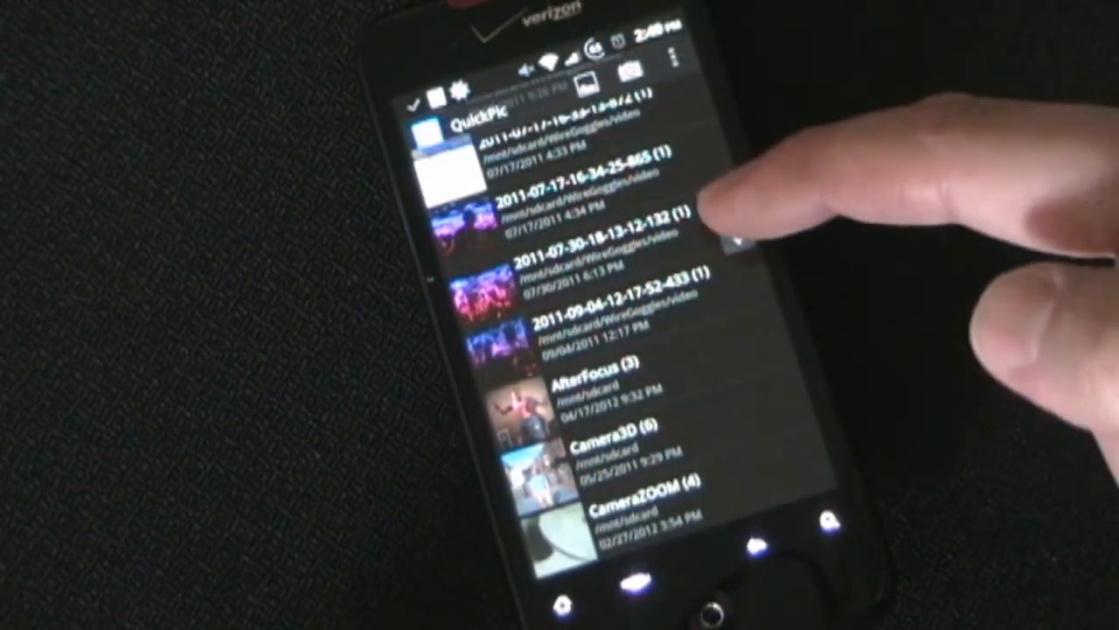
scroll(down, 3)
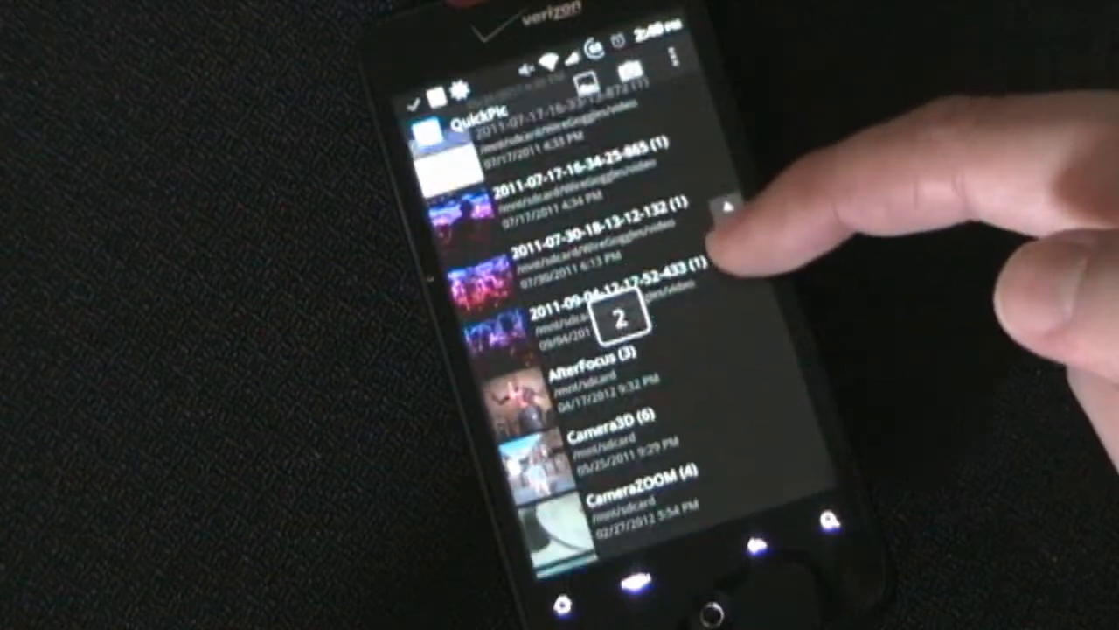
scroll(down, 3)
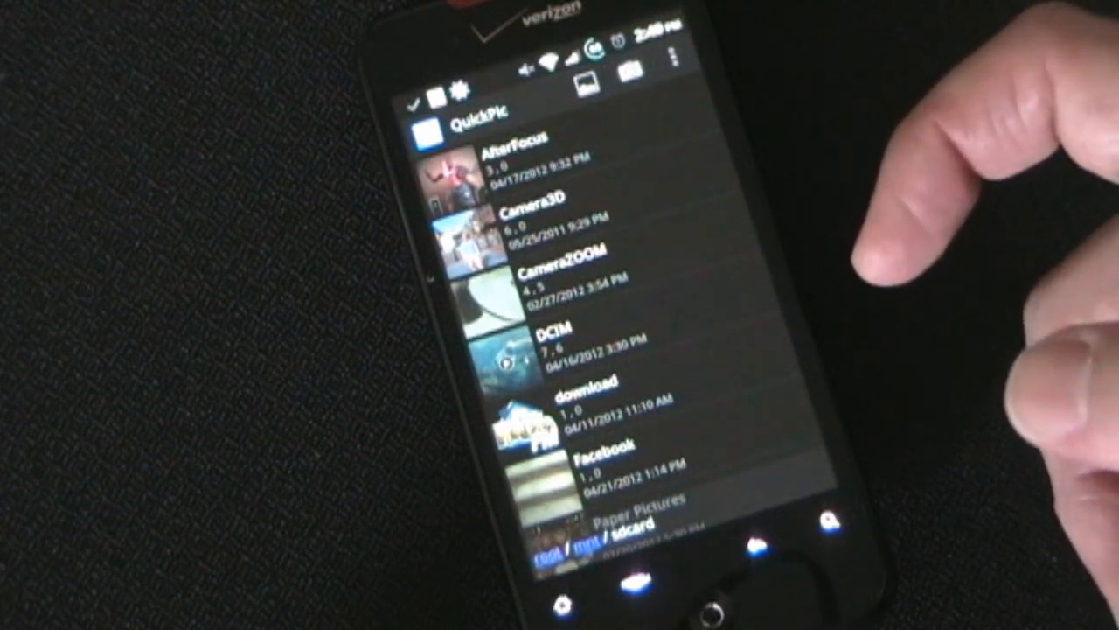
mouse_move(918, 219)
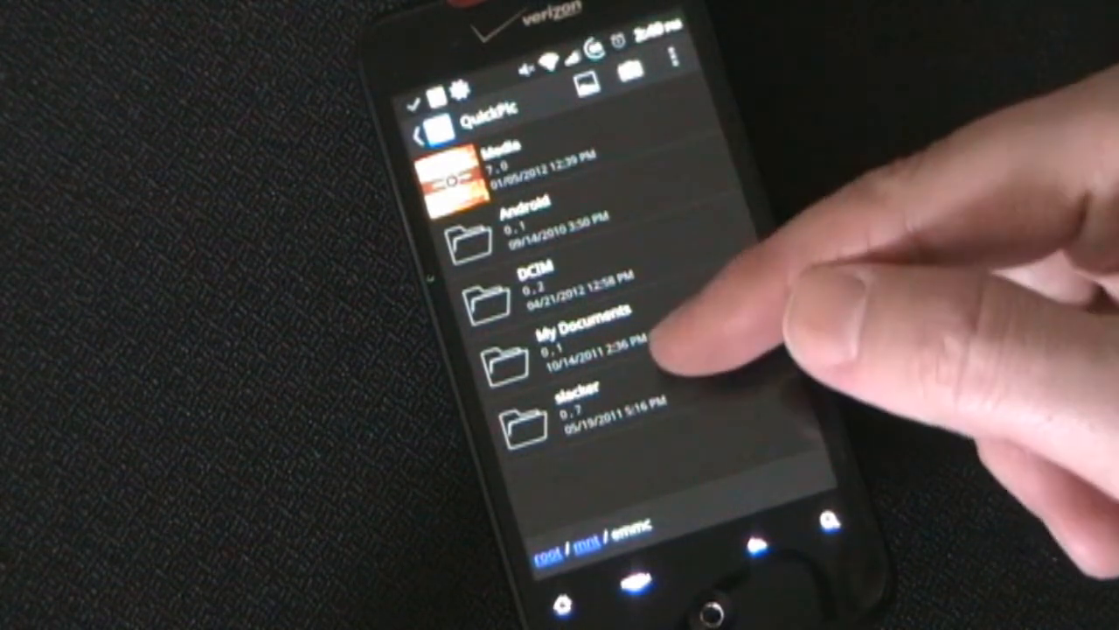
Step: Jump to the file-system root via the breadcrumb and browse folders like dev, mnt, proc and system
click(577, 420)
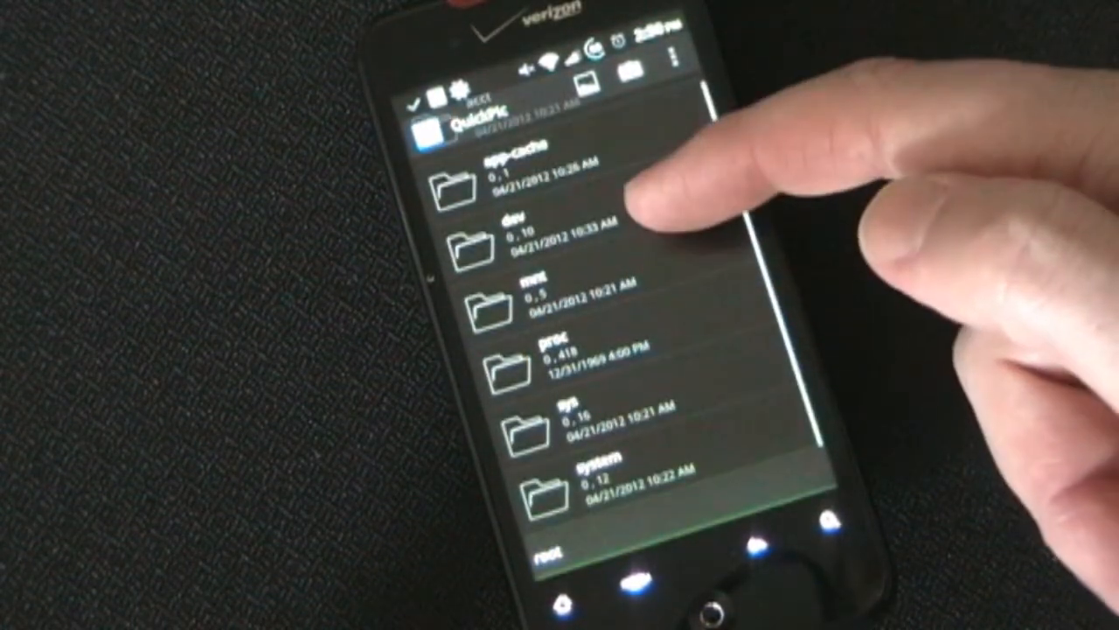
scroll(down, 3)
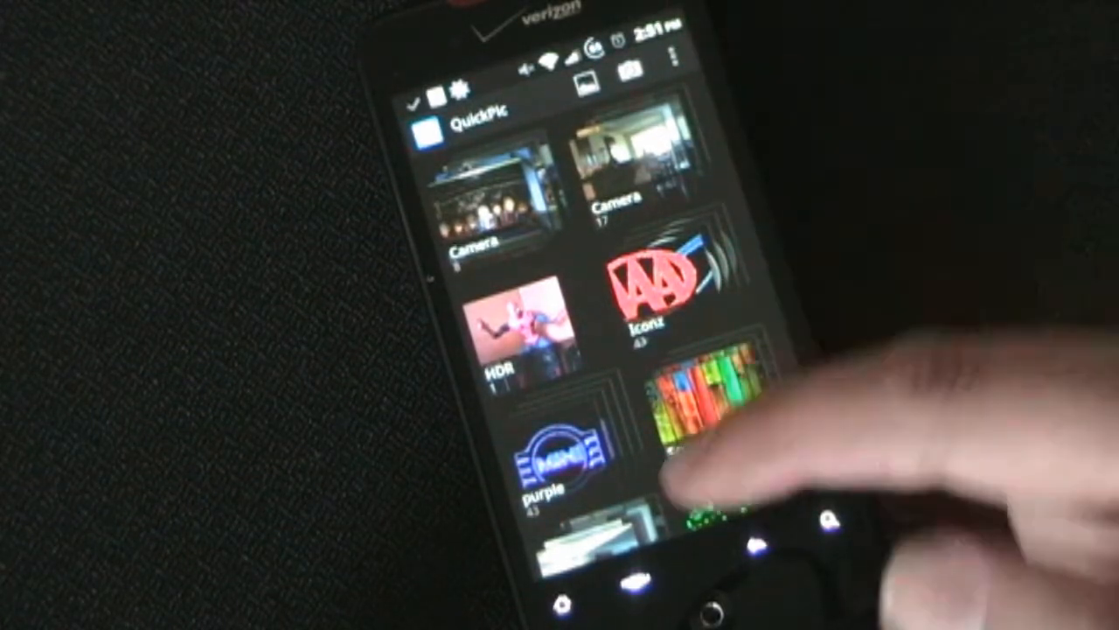
Step: Bring up the gallery options menu with Show hidden, Sort, New folder and Settings
click(670, 54)
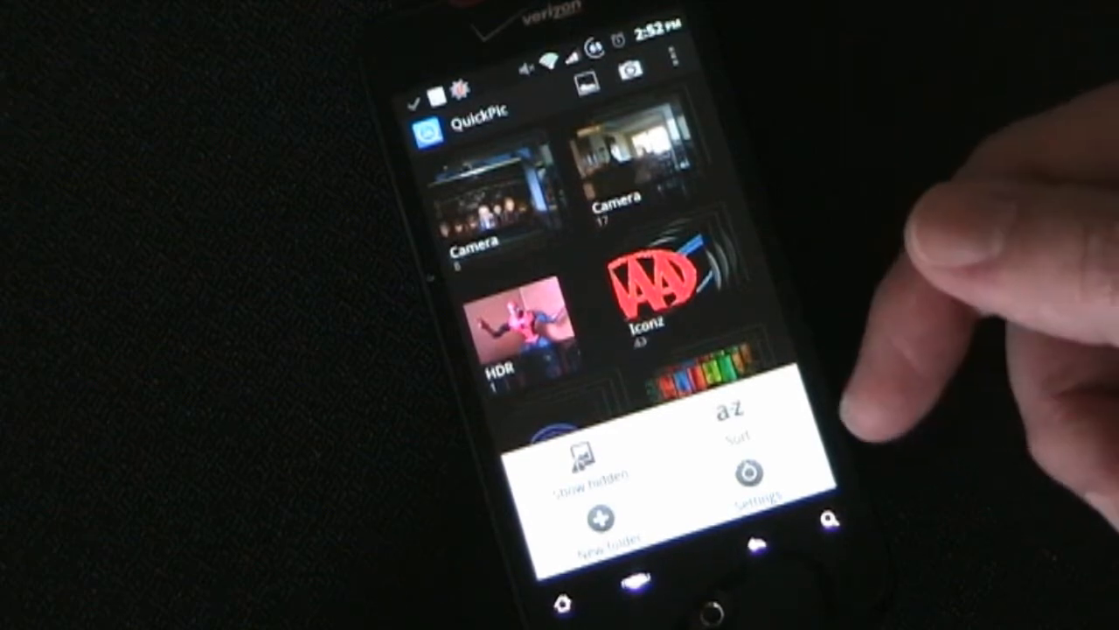
Step: Enter Settings, listing General, Browse, View, Cache, Donate and About
click(754, 490)
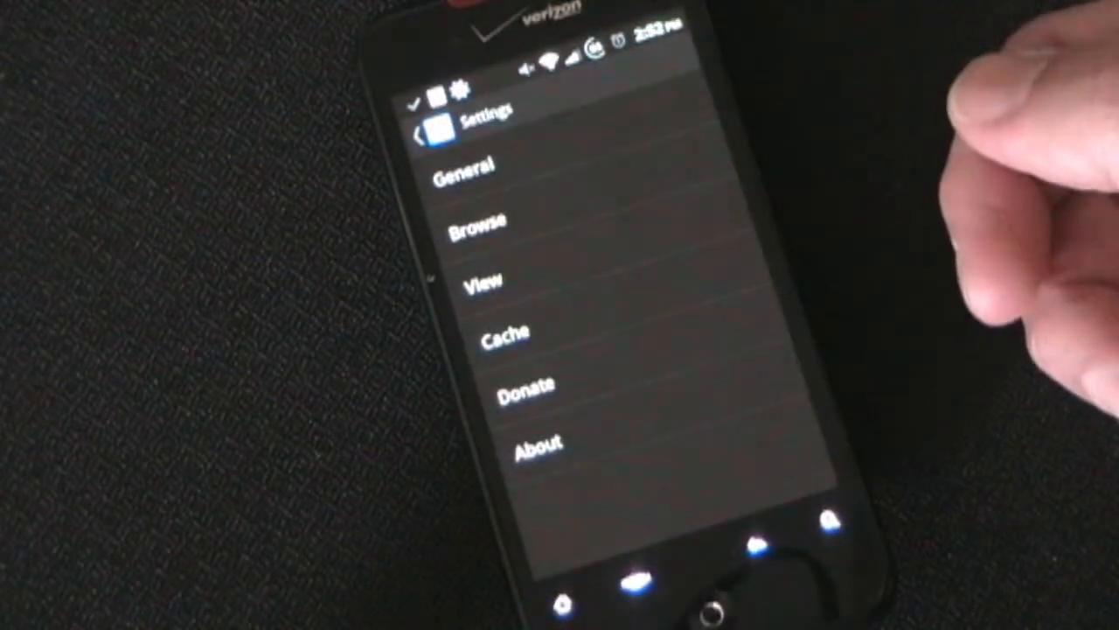
click(466, 168)
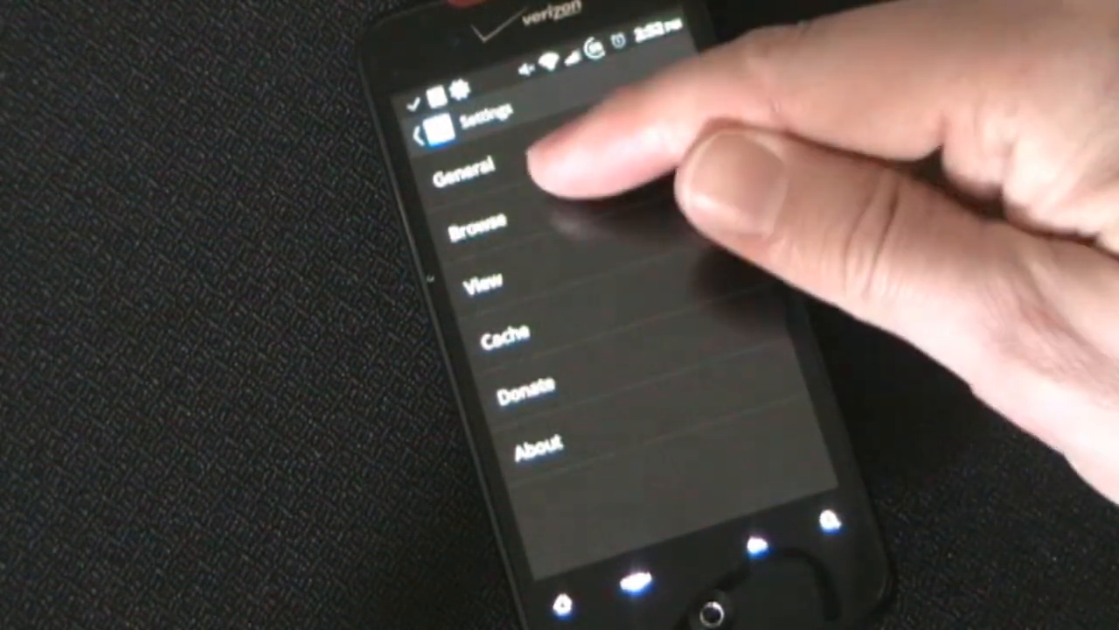
click(476, 224)
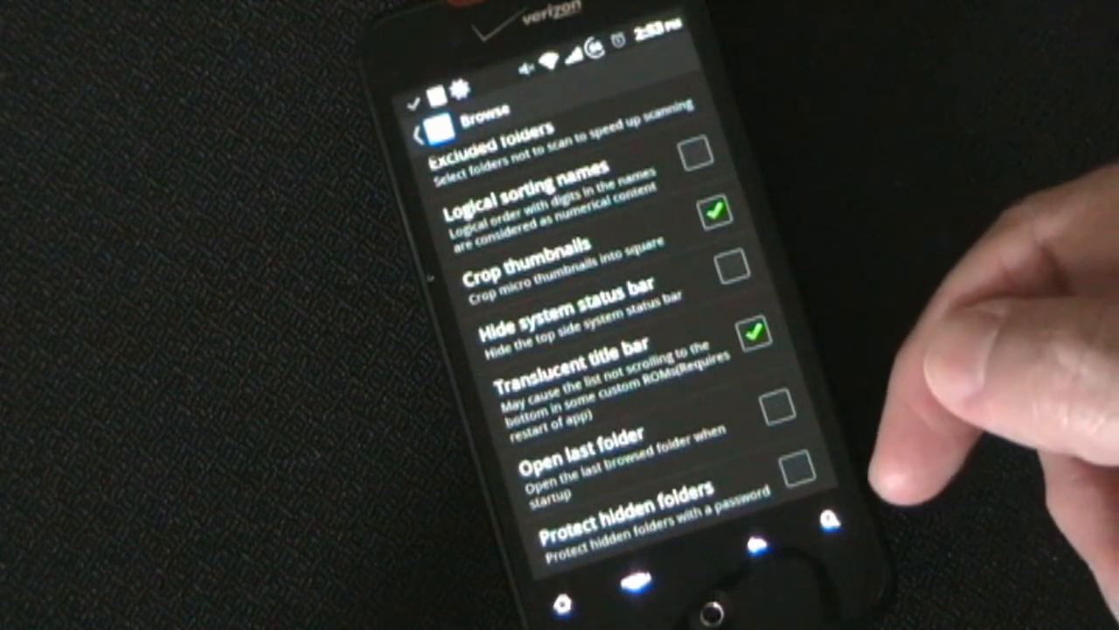
mouse_move(1006, 306)
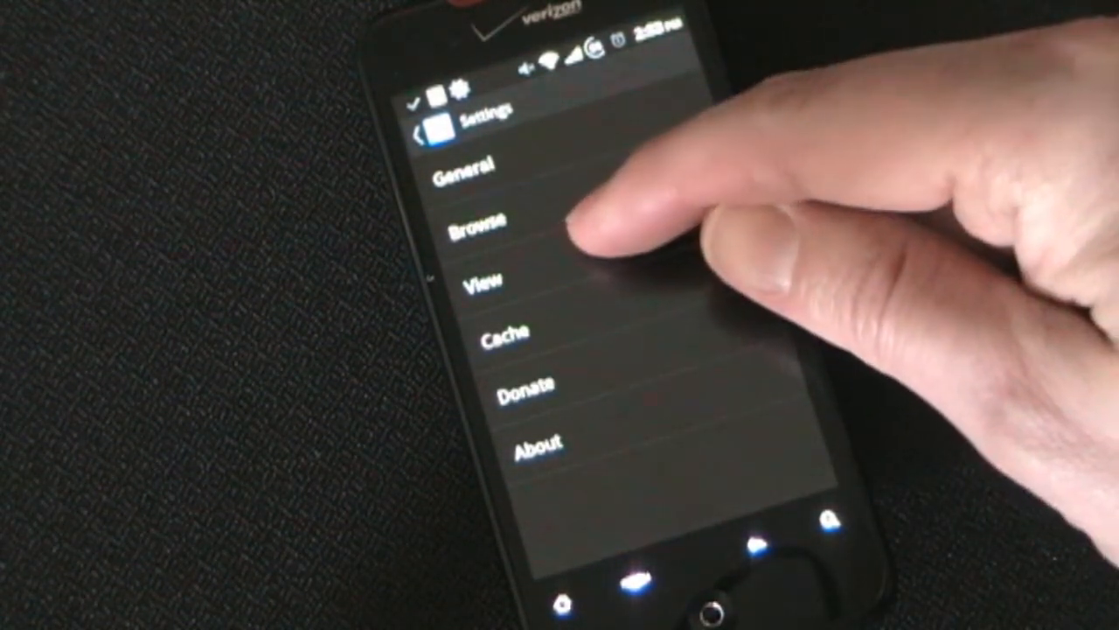
click(480, 284)
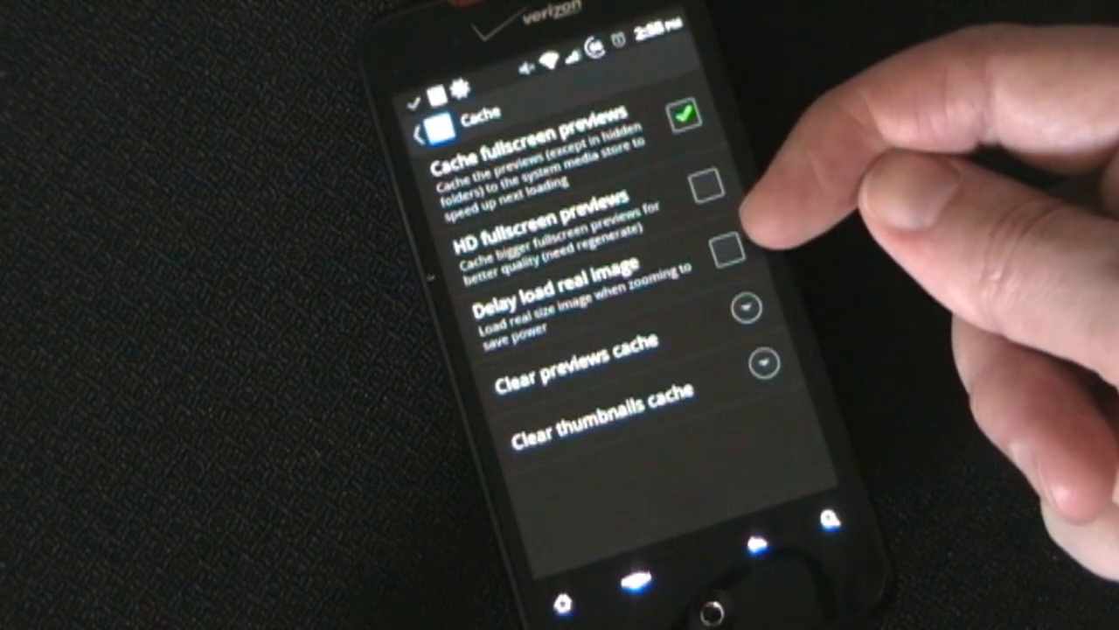
mouse_move(726, 189)
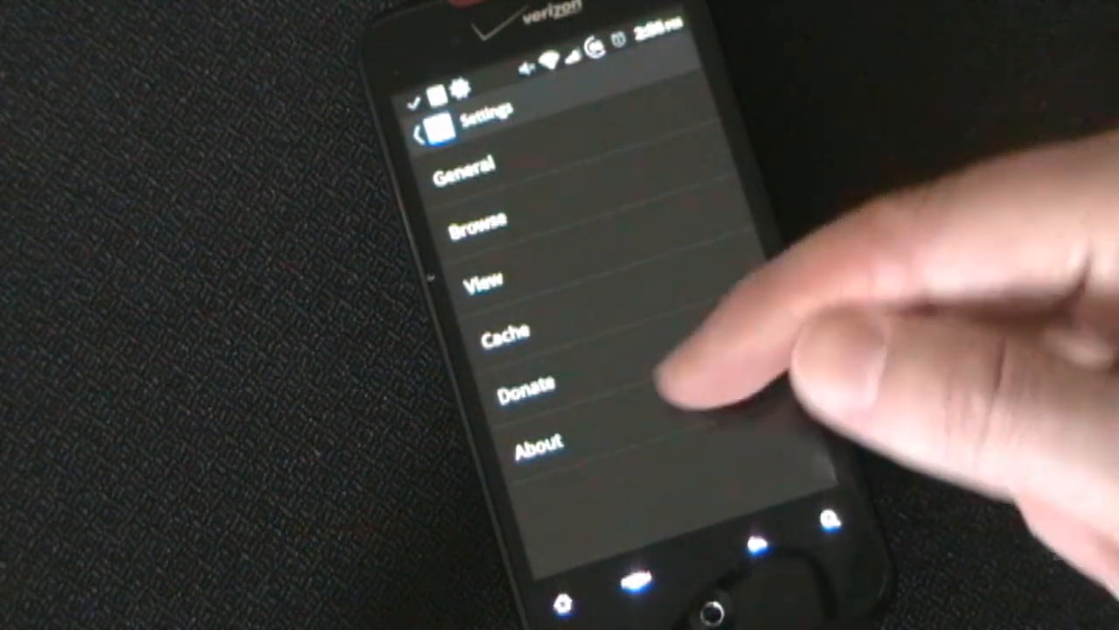
Step: Return from Settings to the album grid and go into the first Camera album
click(538, 441)
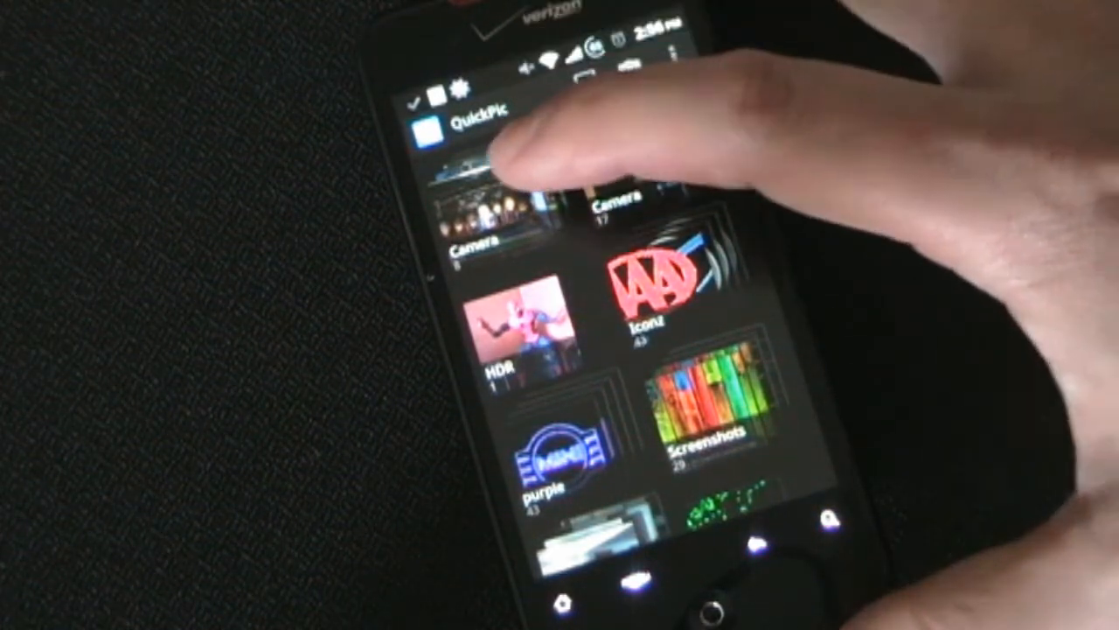
click(481, 219)
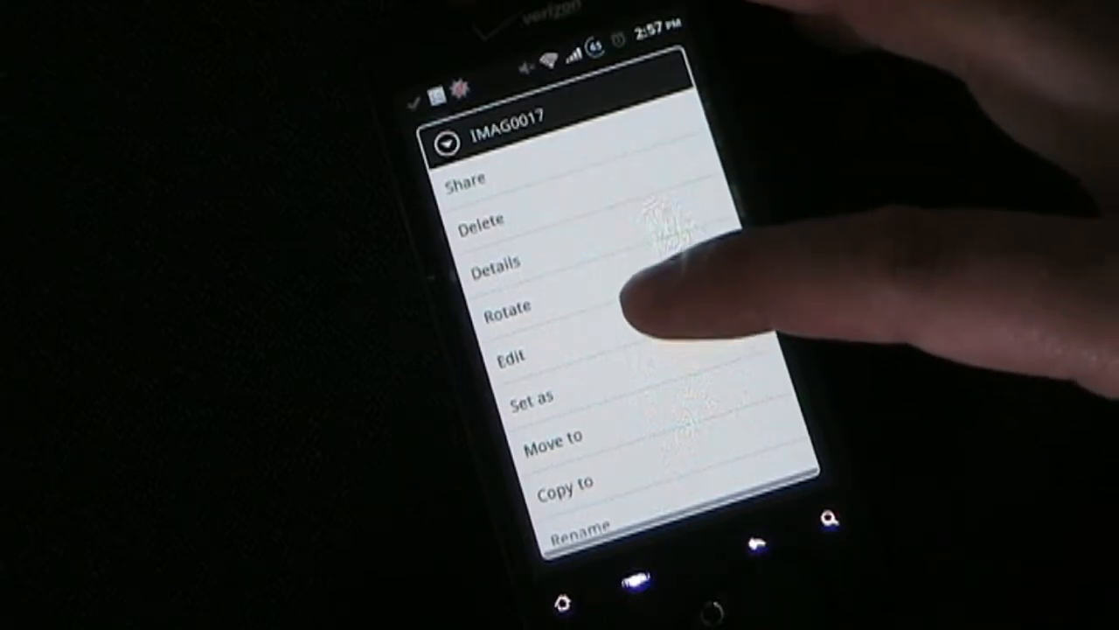
click(497, 260)
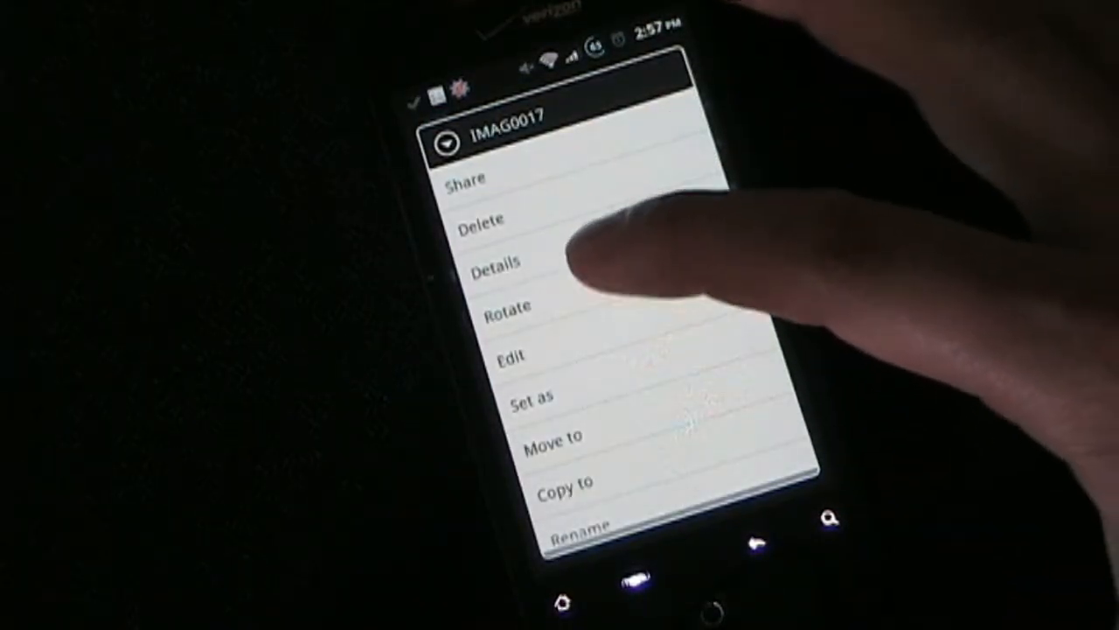
click(511, 359)
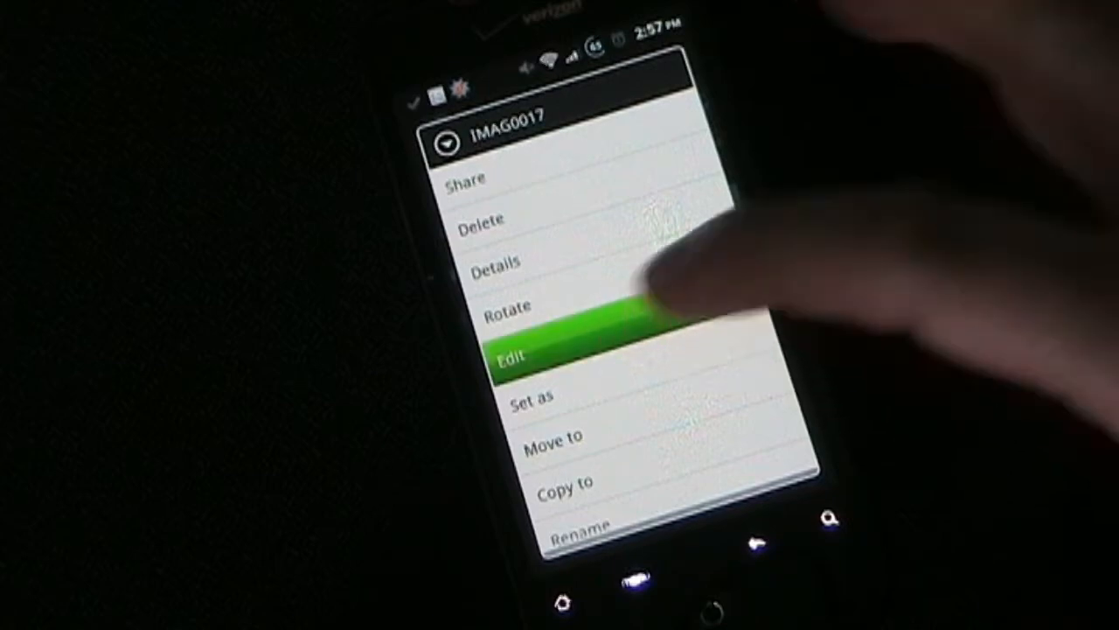
click(511, 357)
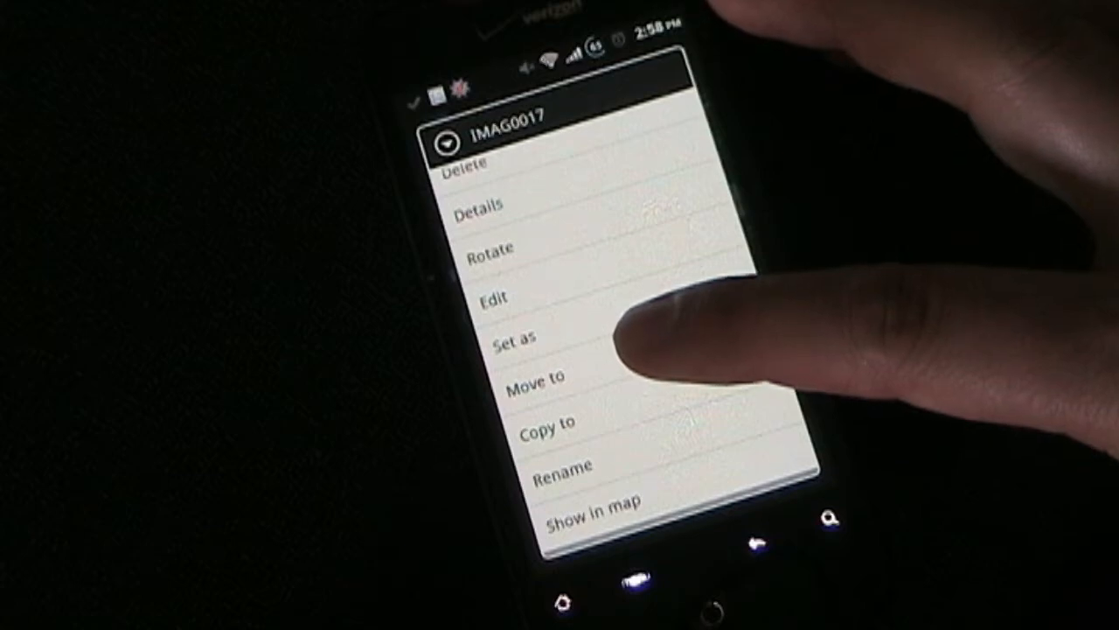
Step: Dismiss the photo's options, return to the albums and long-press the Camera folder for its options
click(536, 376)
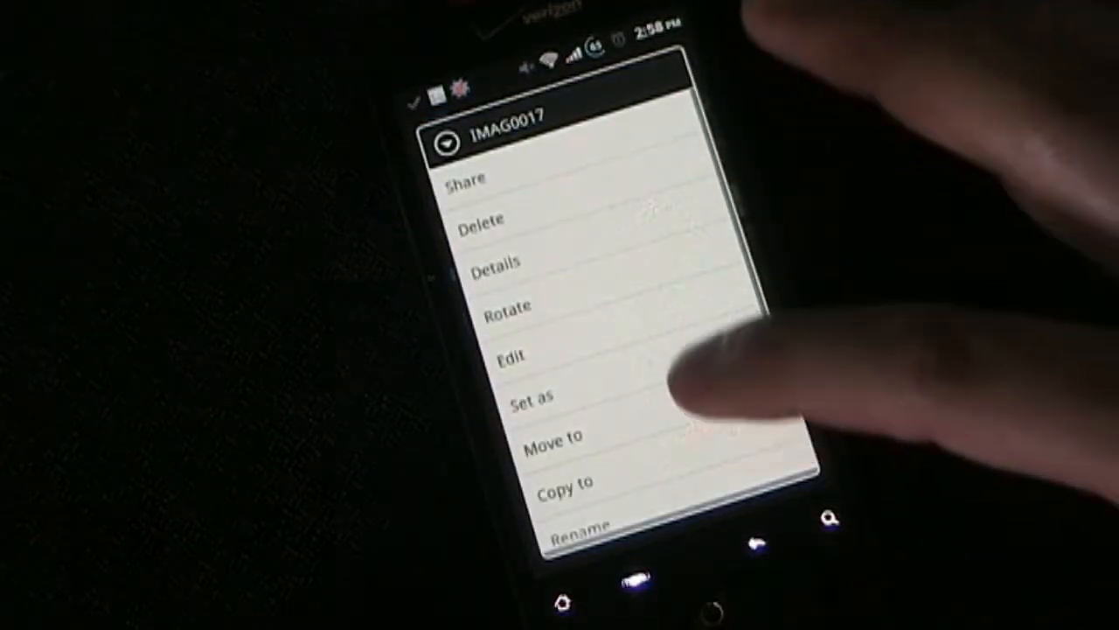
scroll(down, 3)
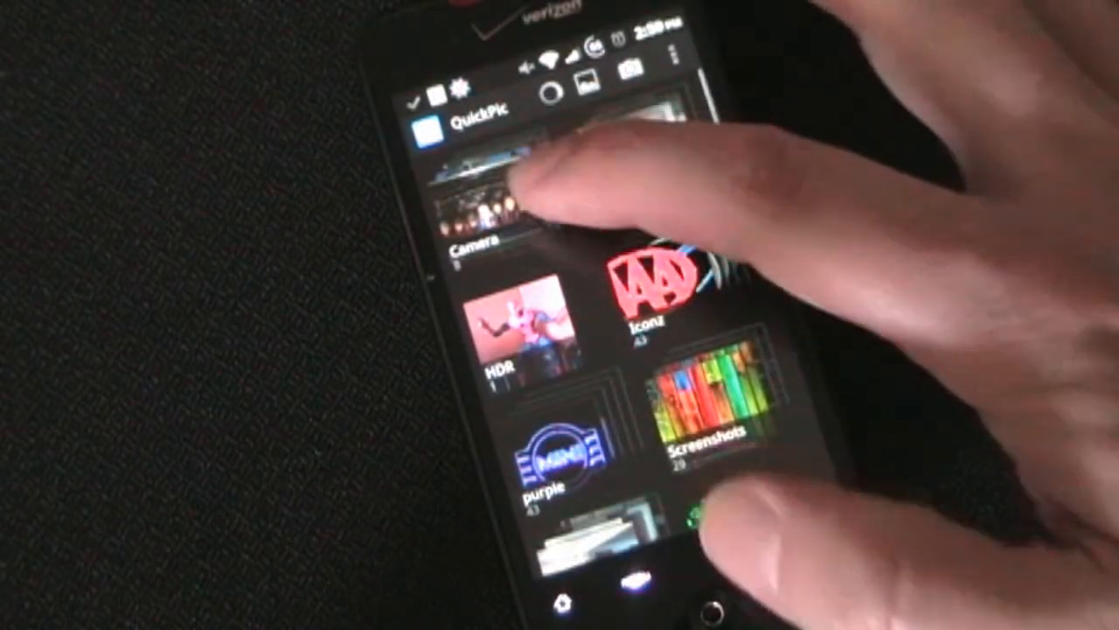
click(479, 201)
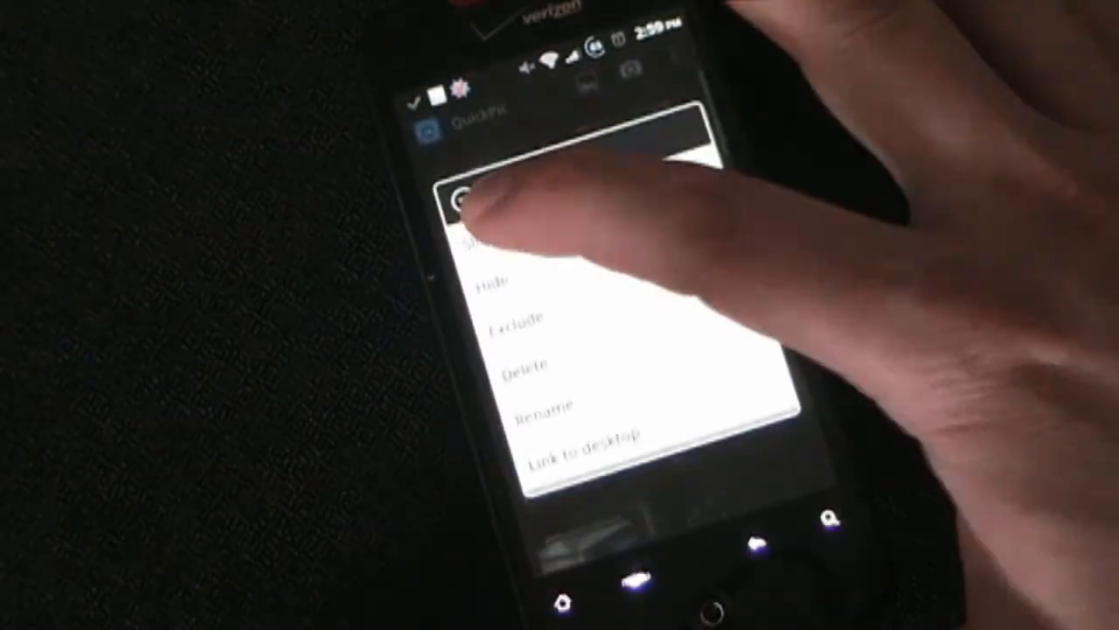